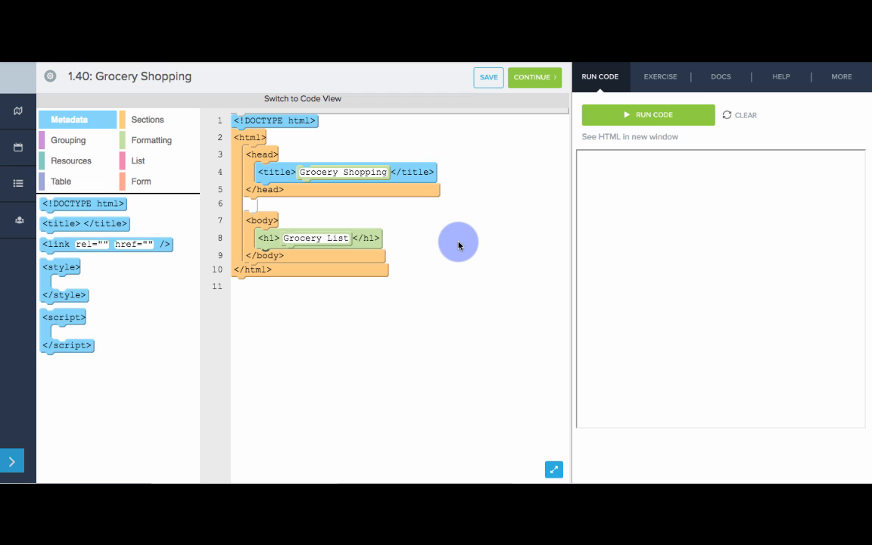
mouse_move(454, 278)
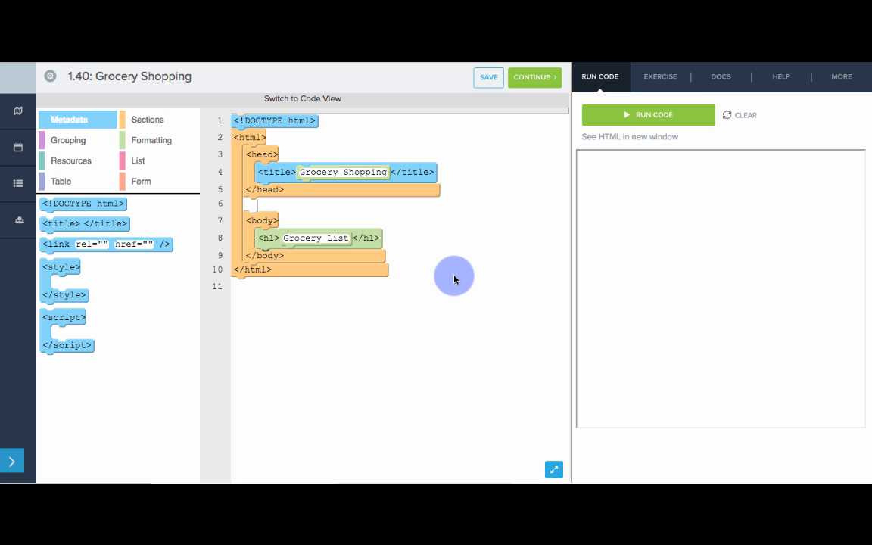
mouse_move(139, 161)
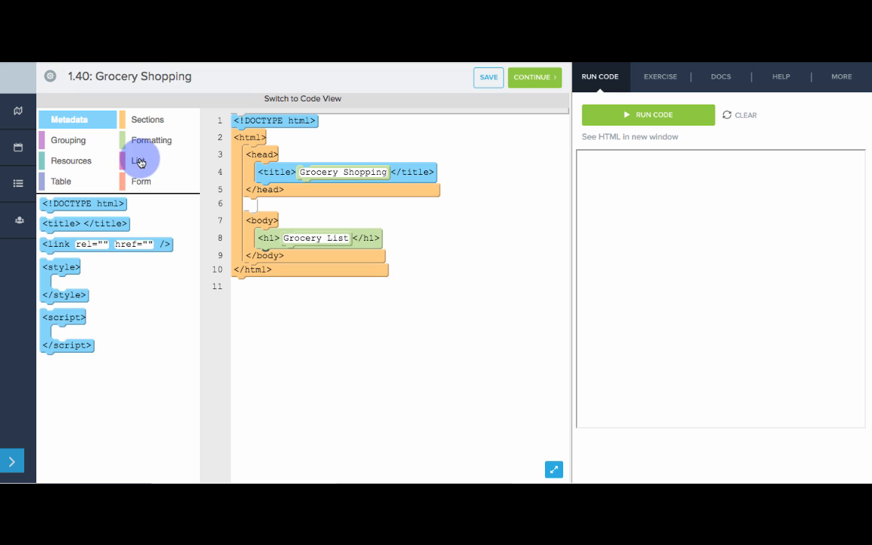
Build a <ul> with Apples, Milk, Cookies and Bread items and save
left_click(138, 160)
type("Apples")
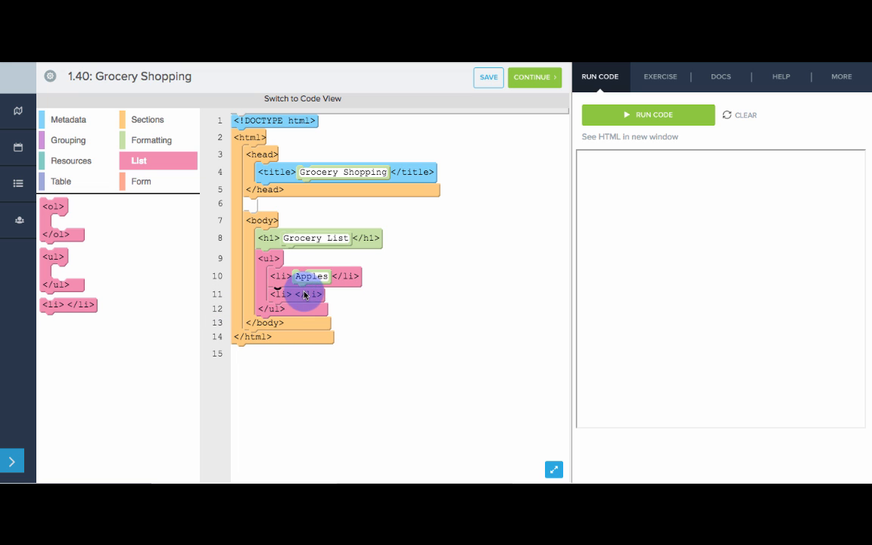
type("Milk")
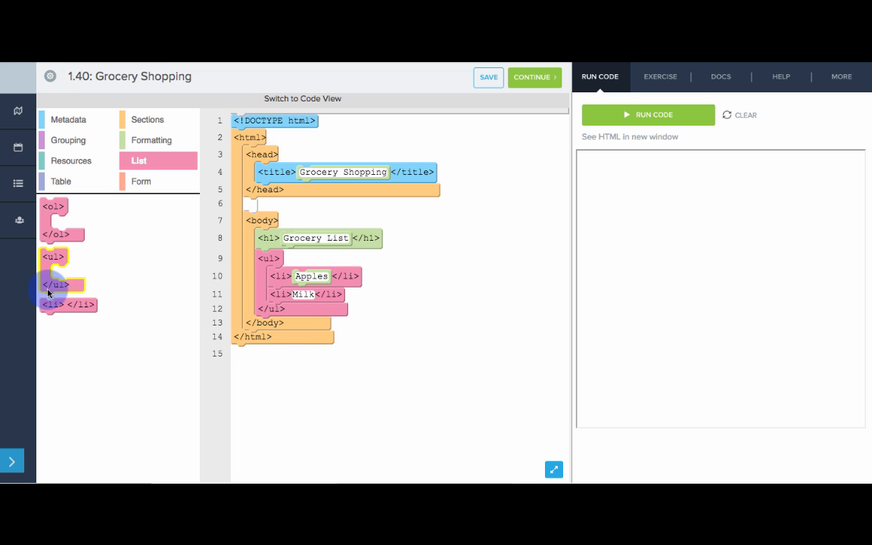
left_click_drag(68, 304, 303, 315)
type("Bread")
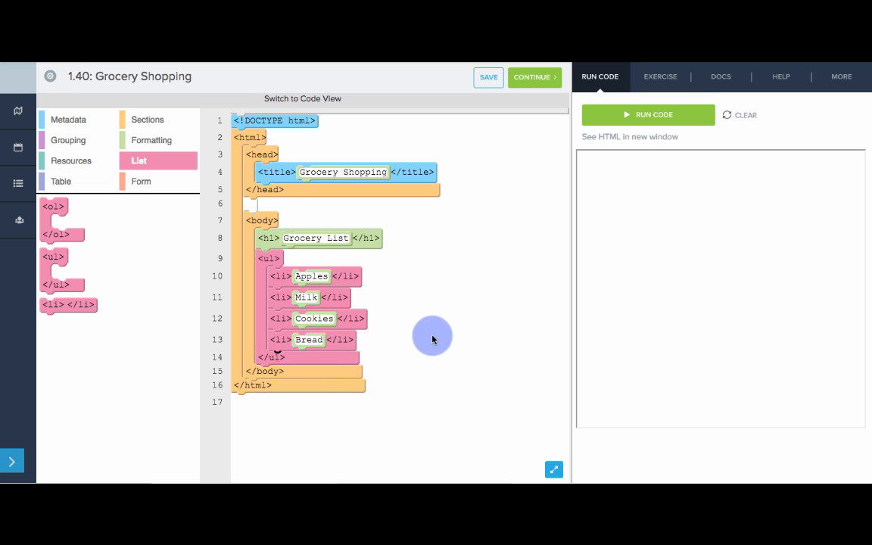
left_click(489, 76)
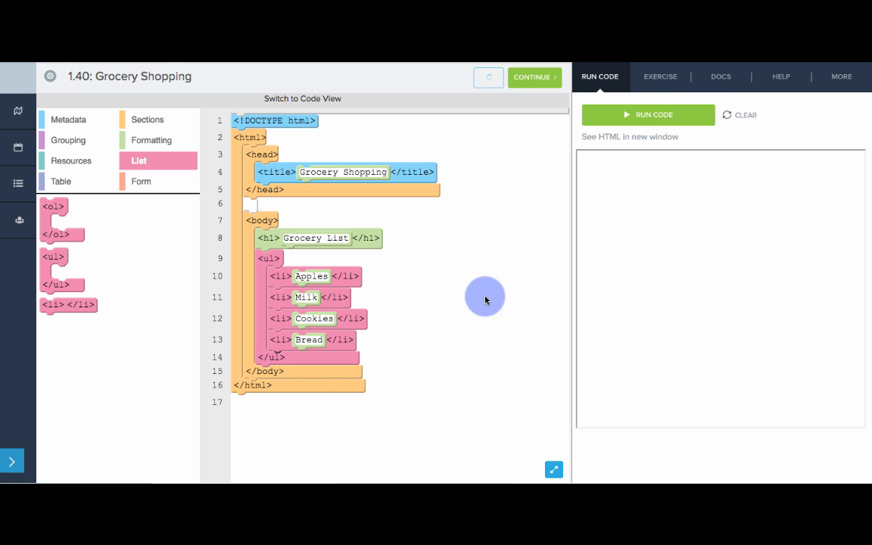
Run the code to preview the Grocery List heading and its four bullets
left_click(648, 115)
type("Chocolate Chip")
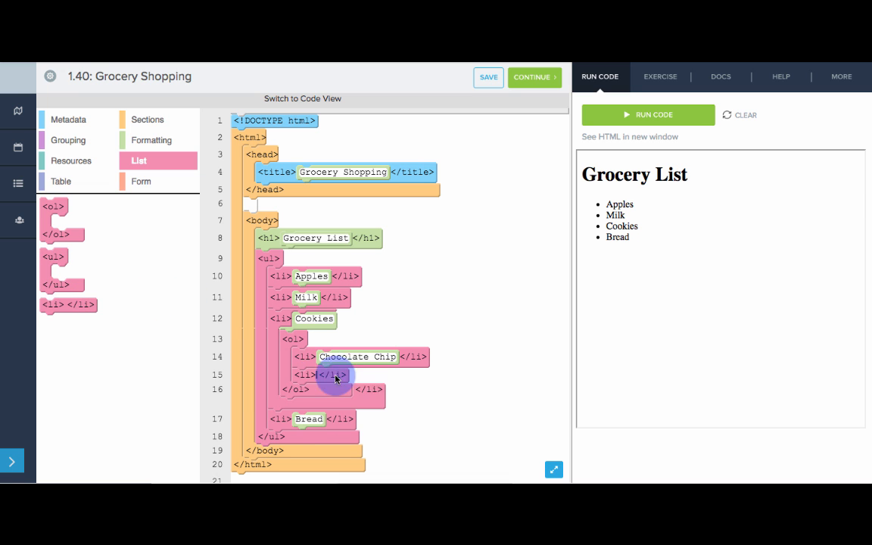
Add Chocolate Chip, Peanut Butter and Oatmeal Raisin as a numbered list under Cookies, then rerun
type("Peanut Butter")
type("Oatmeal Raisin")
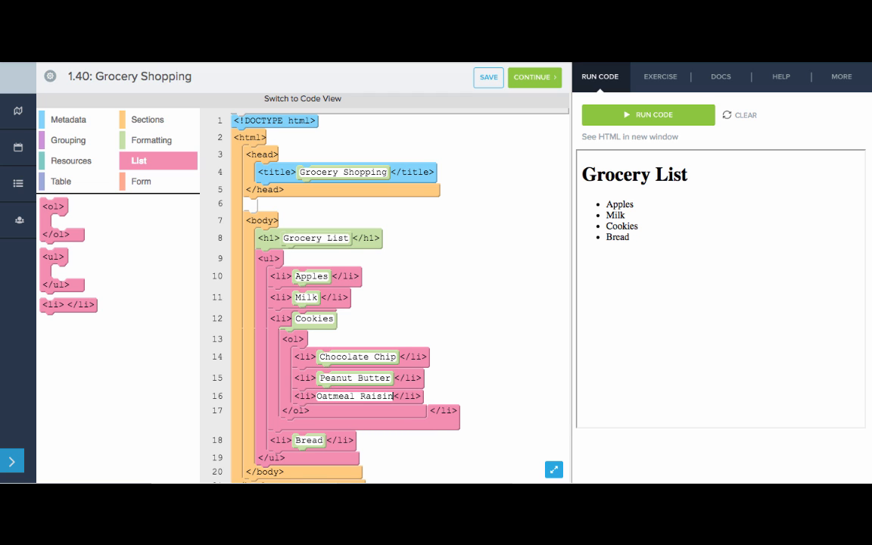
left_click(648, 115)
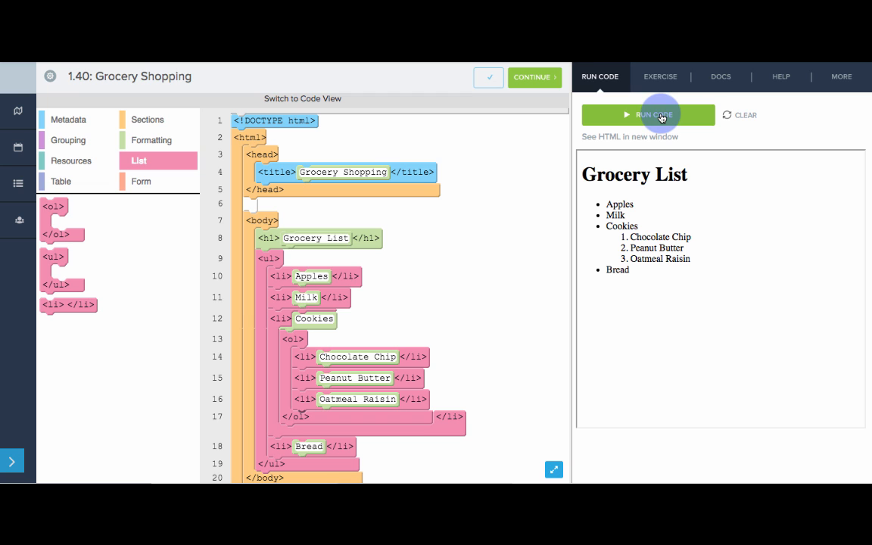
left_click(648, 114)
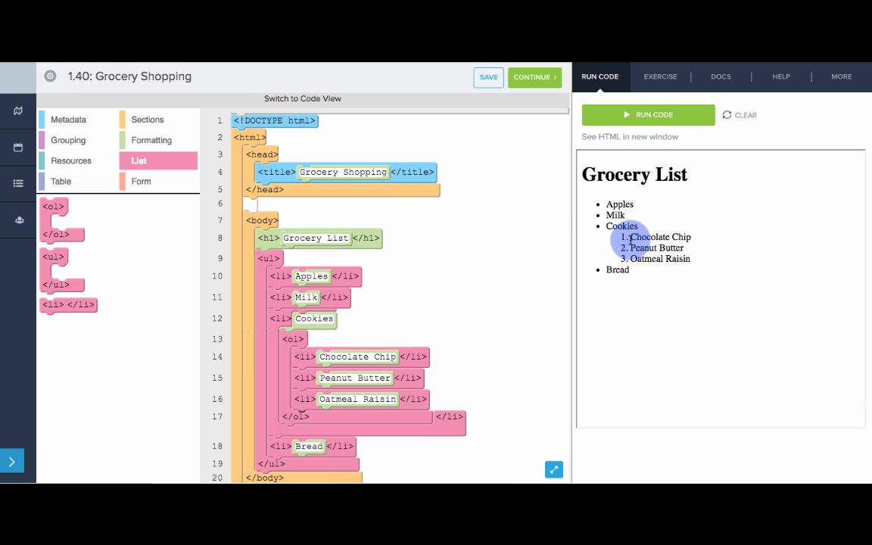